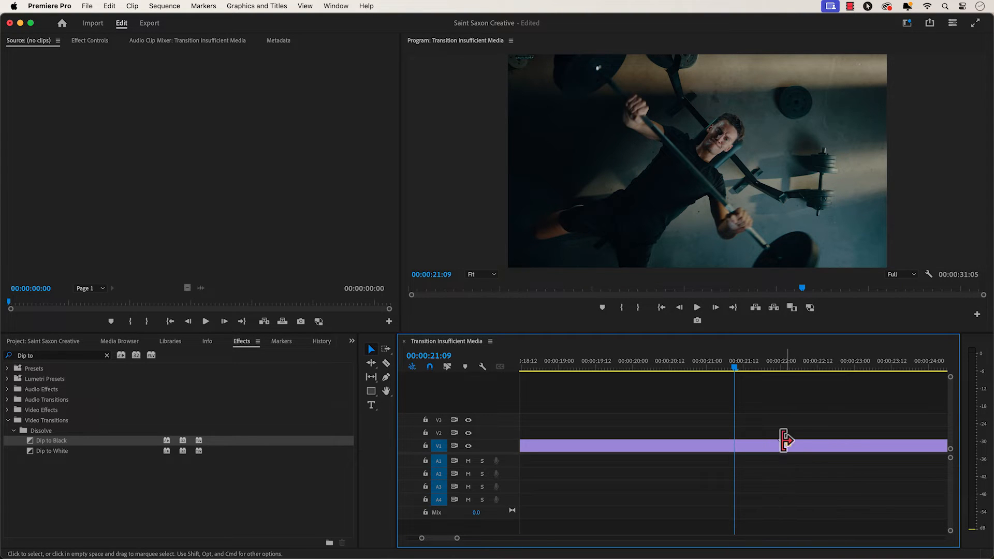
Shorten the first V1 clip to end near 00:00:21:01 and ripple the second clip against it.
{"action": "left_click", "coordinate": [768, 453]}
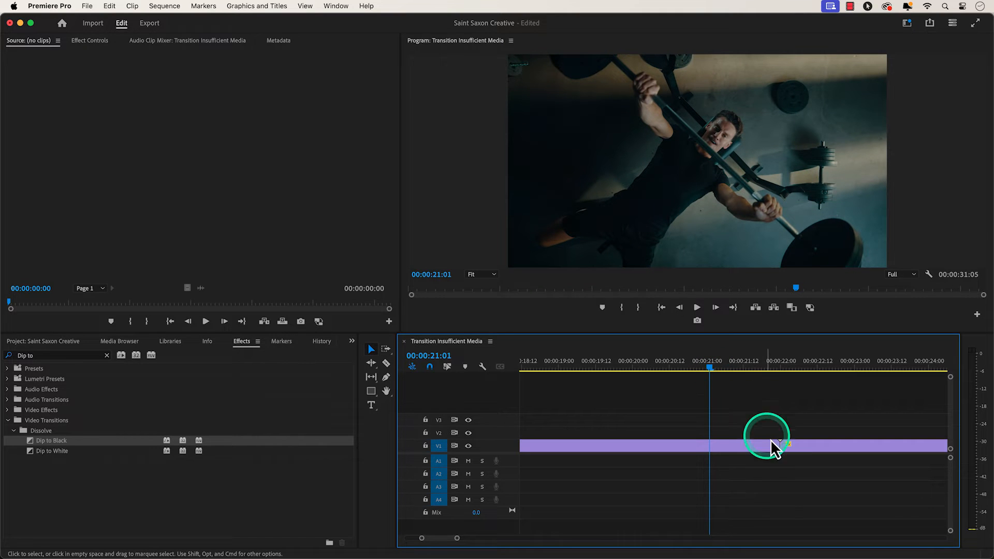
{"action": "left_click_drag", "start_coordinate": [774, 446], "coordinate": [710, 446]}
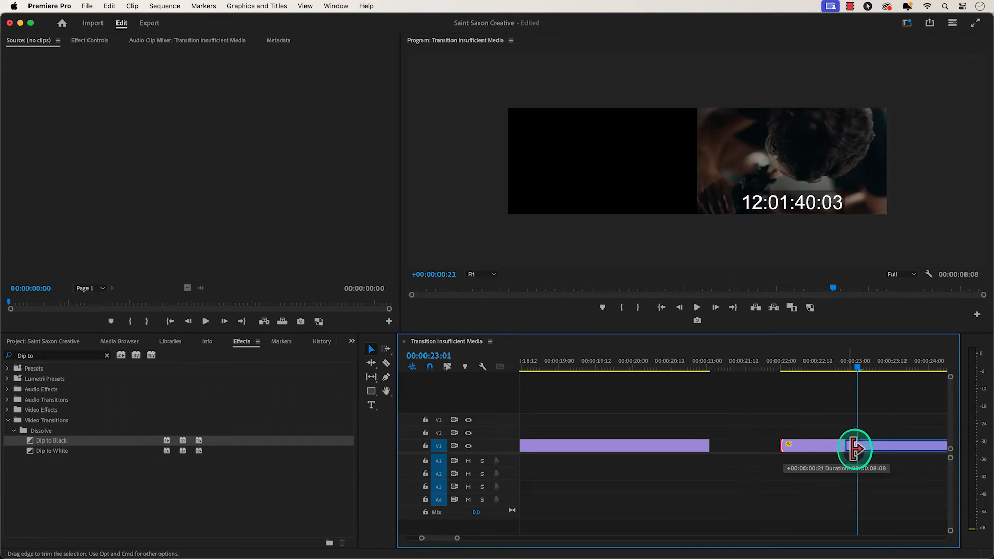
{"action": "left_click_drag", "start_coordinate": [855, 450], "coordinate": [753, 450]}
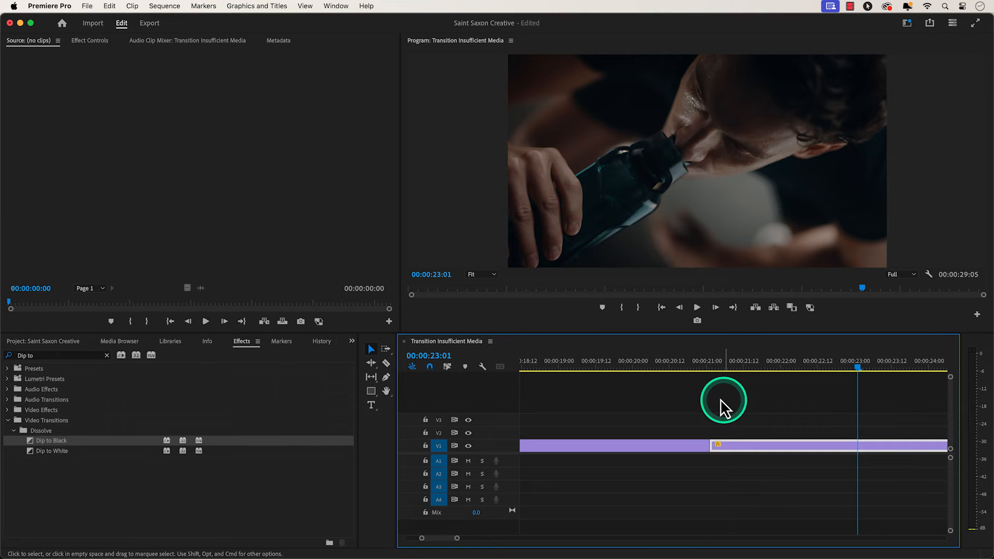
{"action": "mouse_move", "coordinate": [683, 417]}
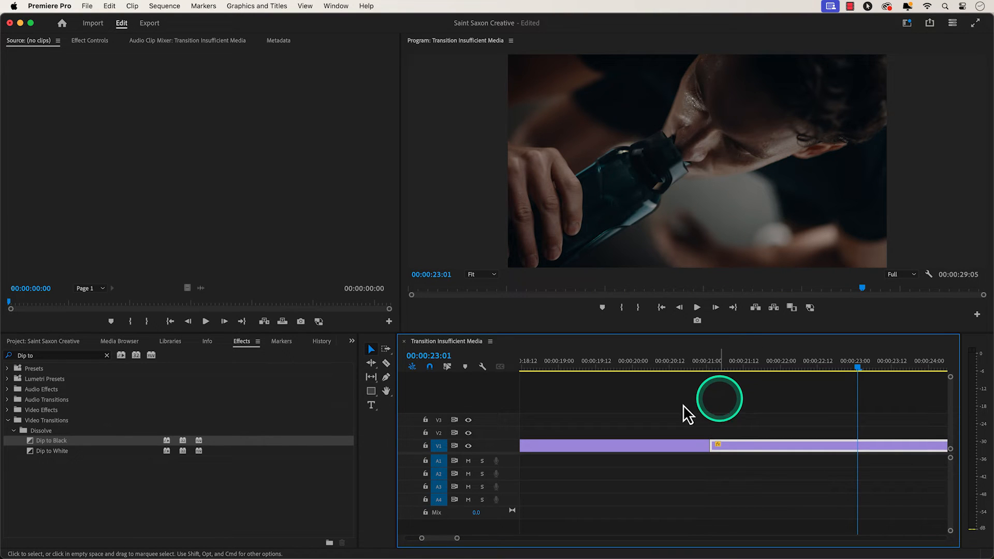